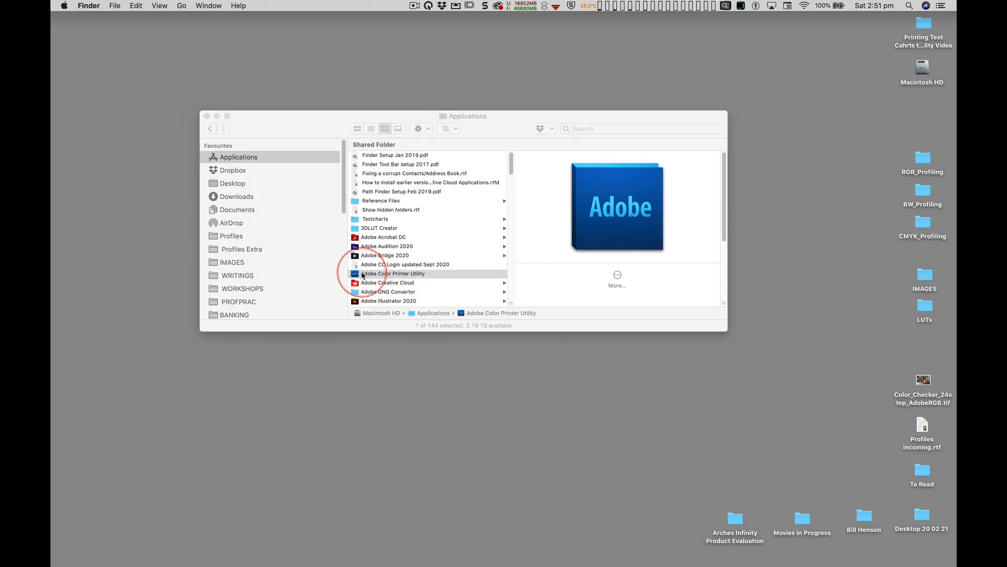
Step: Launch the utility and open TC17.48_RGB_M_A3_auto.tif from the 360ppi sheet-paper A3 charts
double_click(394, 272)
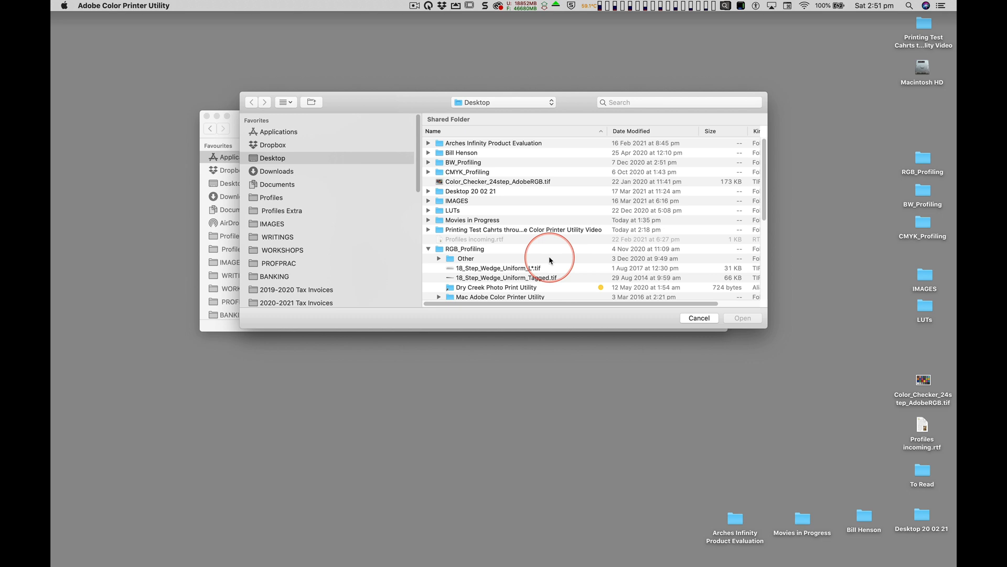
scroll(down, 3)
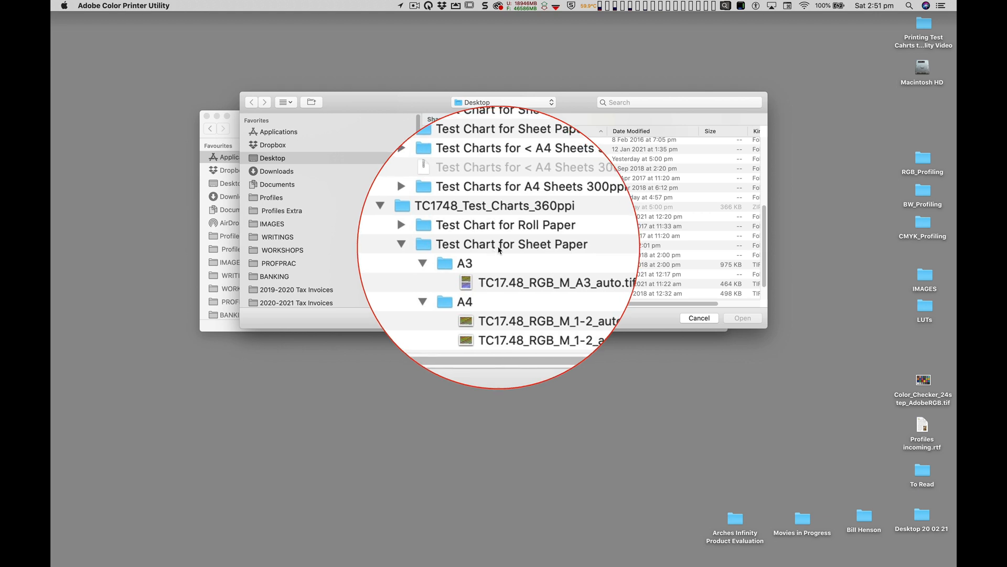
scroll(down, 3)
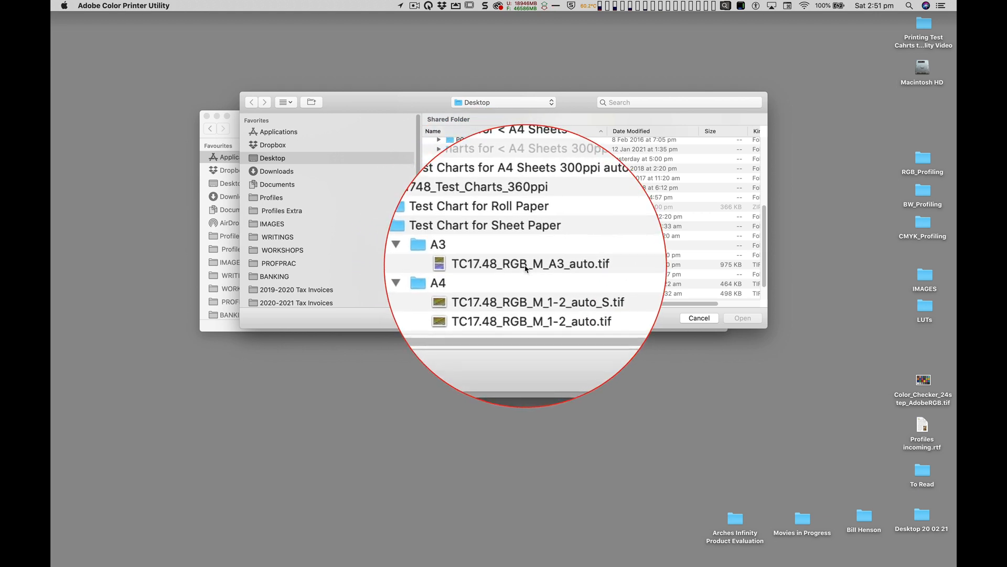
click(531, 264)
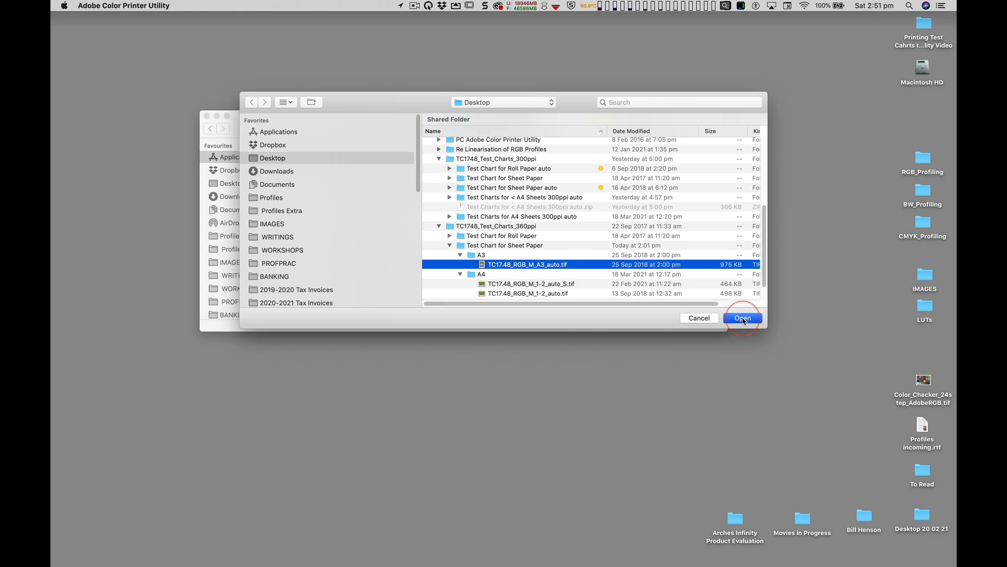
click(741, 317)
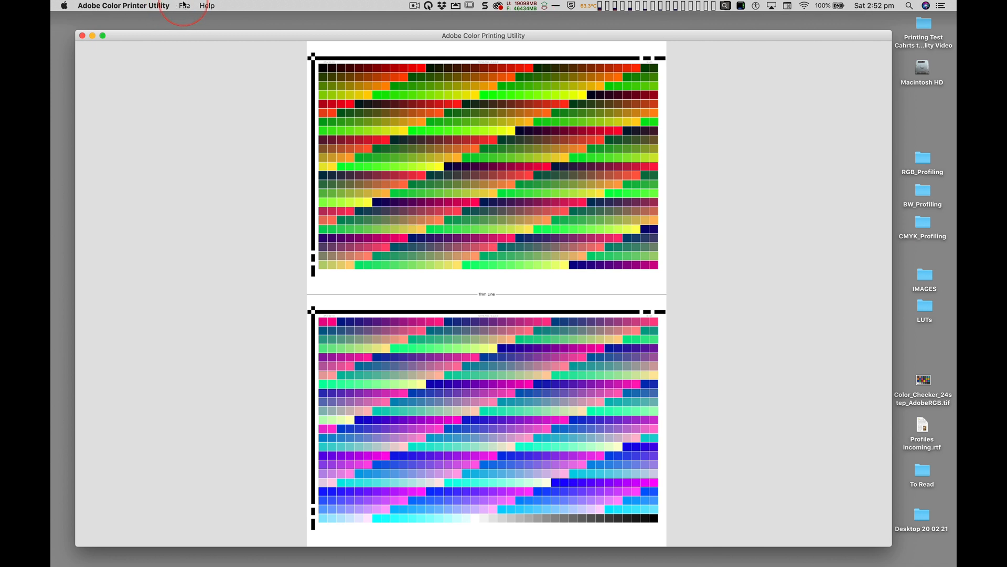
Step: In Page Setup, choose A3 (Sheet) as the paper size
click(184, 7)
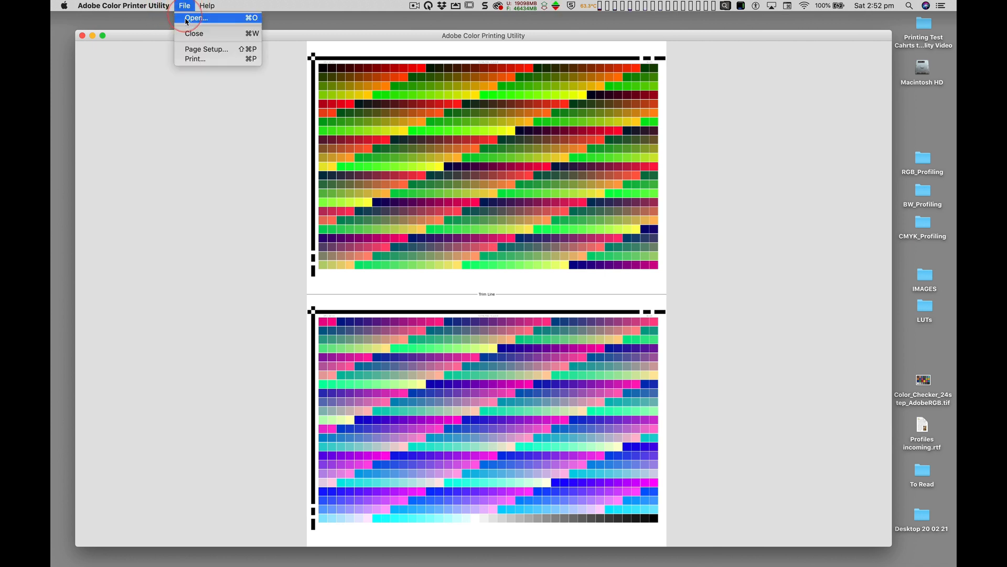
click(205, 49)
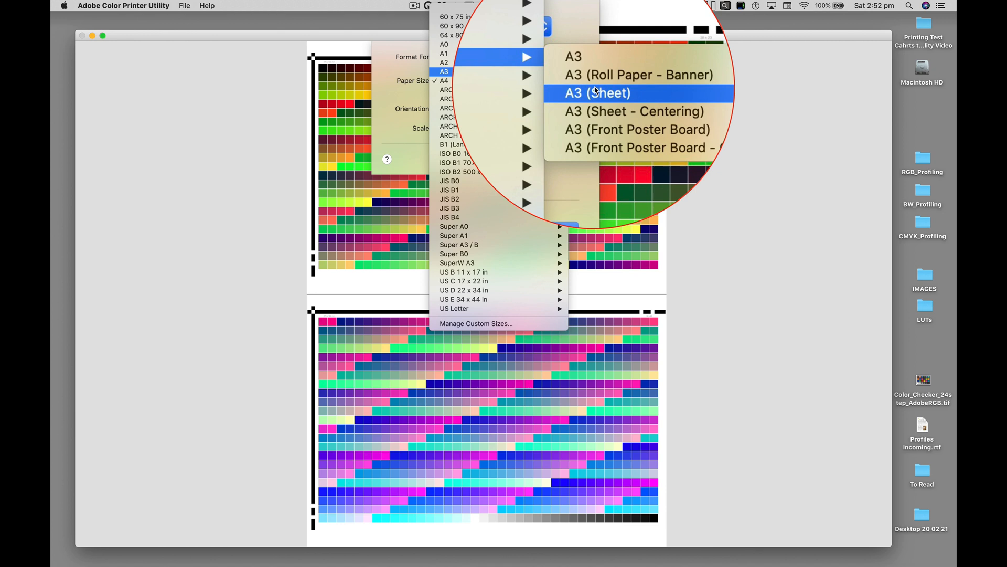
click(596, 92)
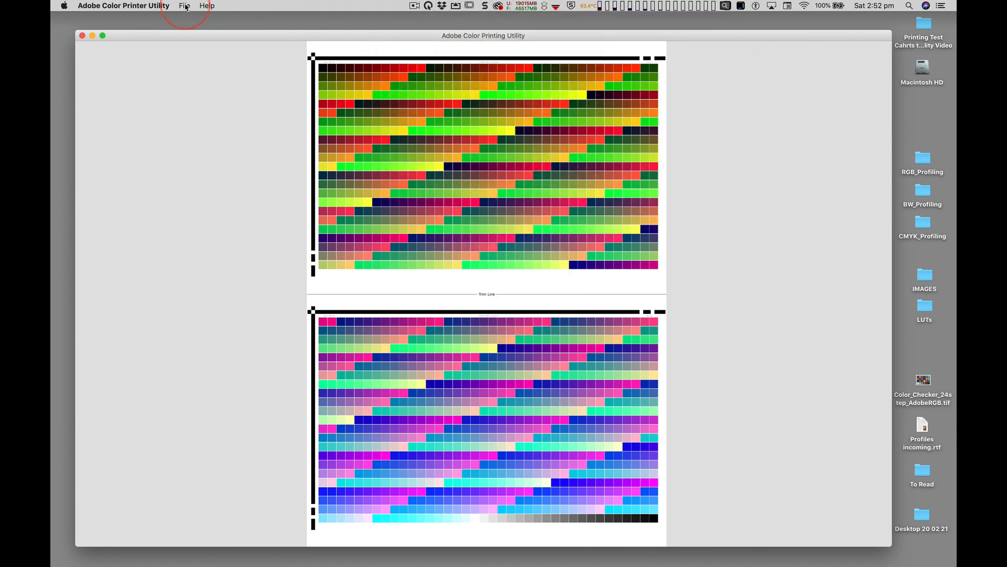
Step: Start printing to the SC-P20000 Series printer and show its Color Matching panel
click(184, 6)
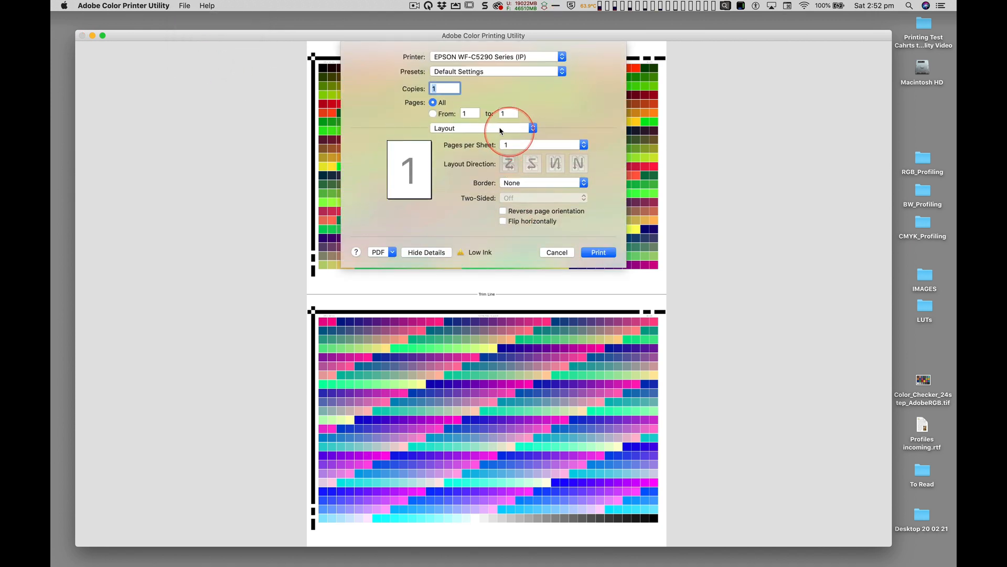
click(495, 57)
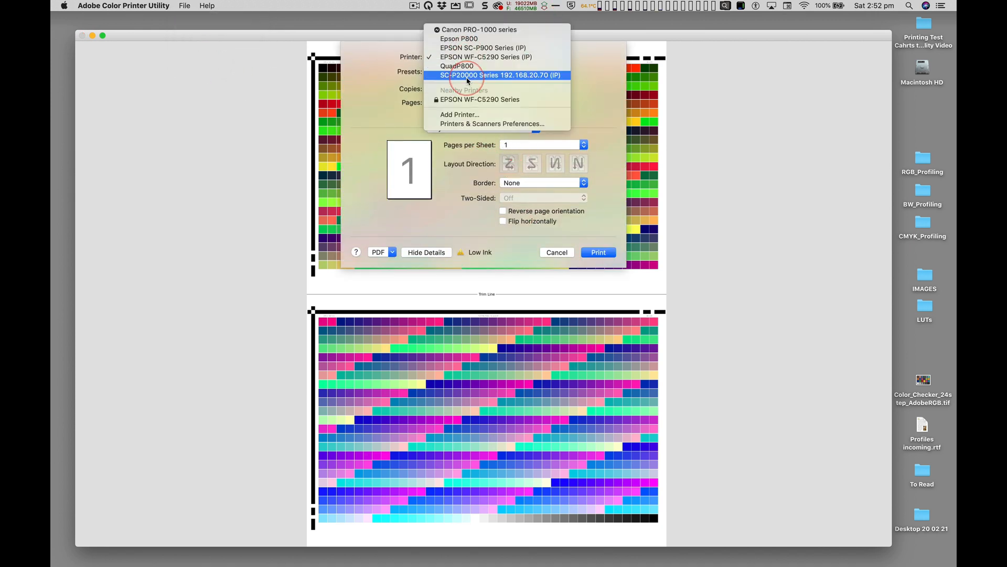
click(502, 76)
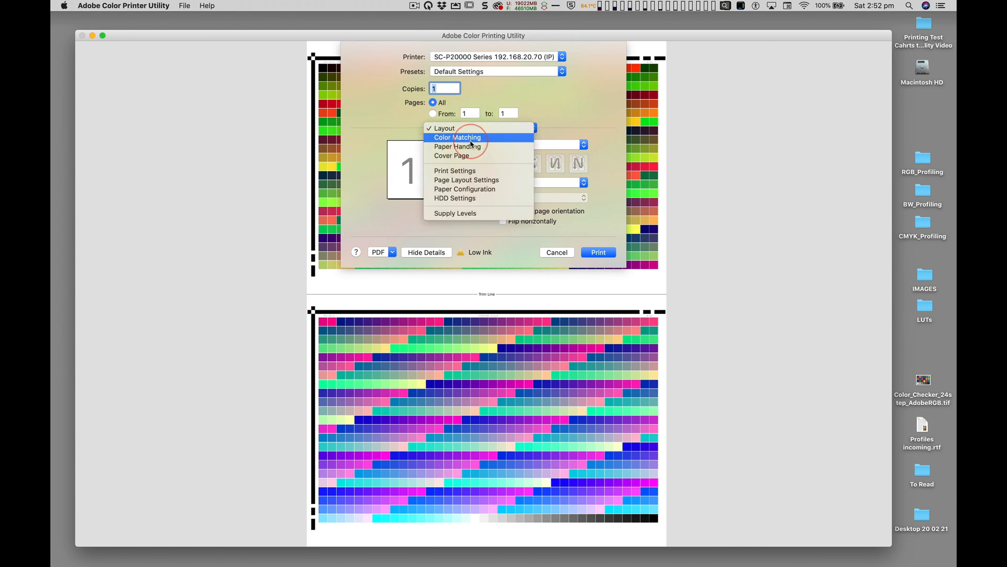
click(457, 136)
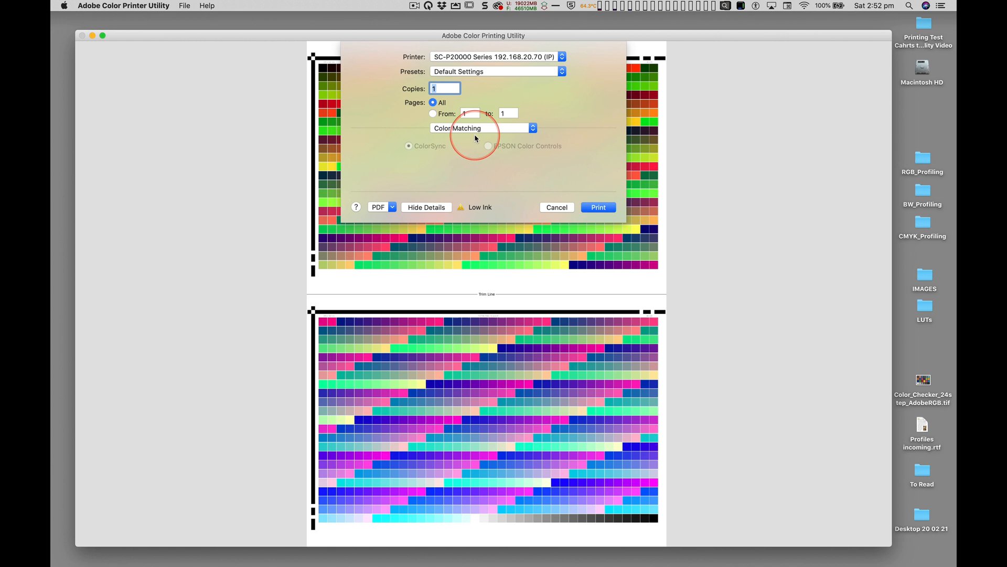
mouse_move(485, 207)
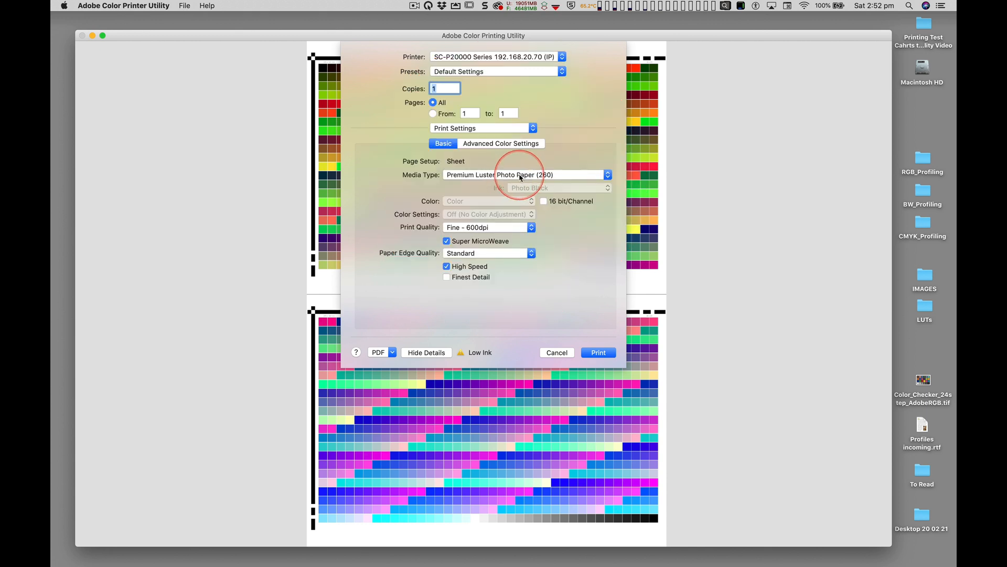
Step: In Print Settings, set quality to SuperPhoto - 2400dpi with High Speed off and send the chart to print
click(522, 174)
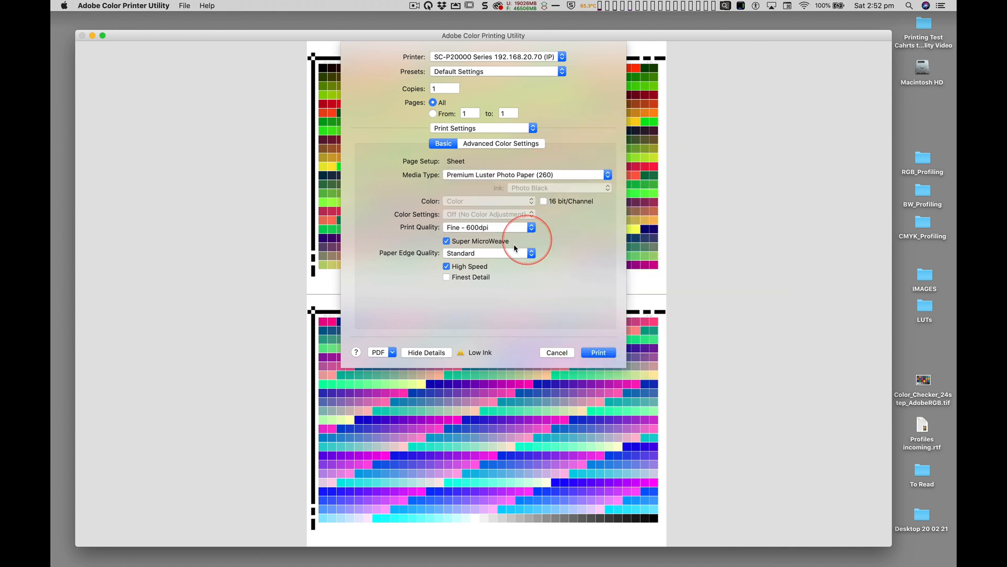
click(488, 227)
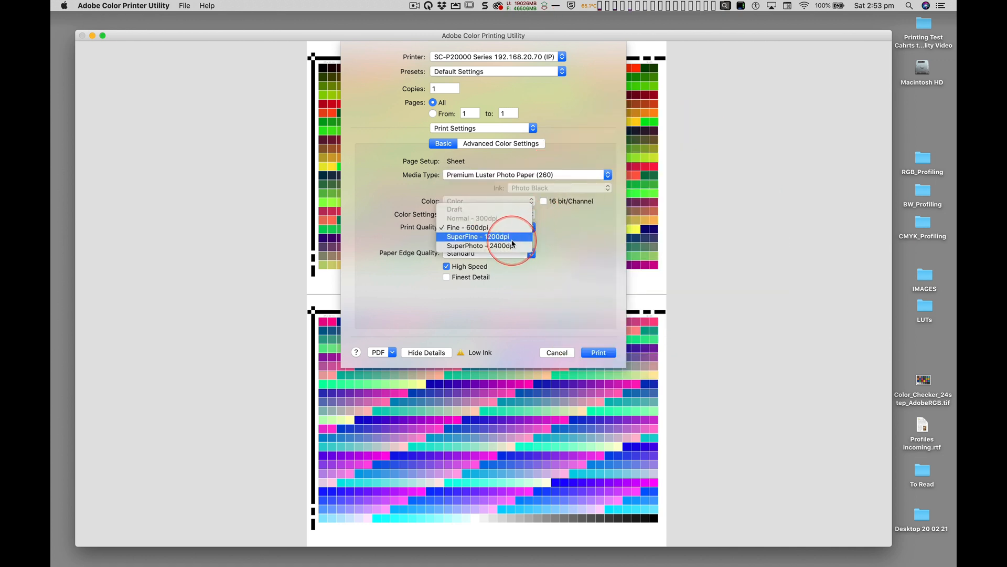
mouse_move(483, 245)
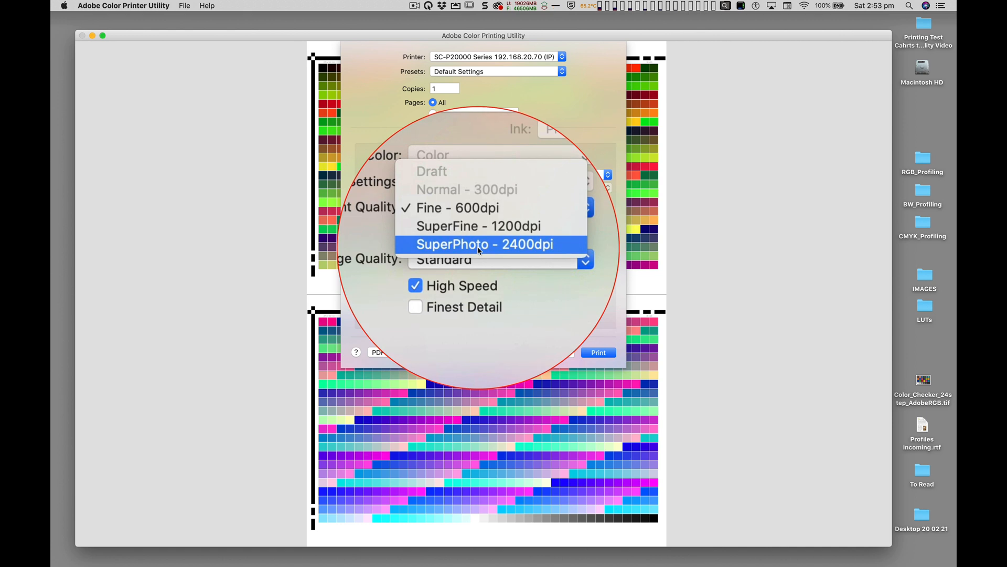
click(482, 243)
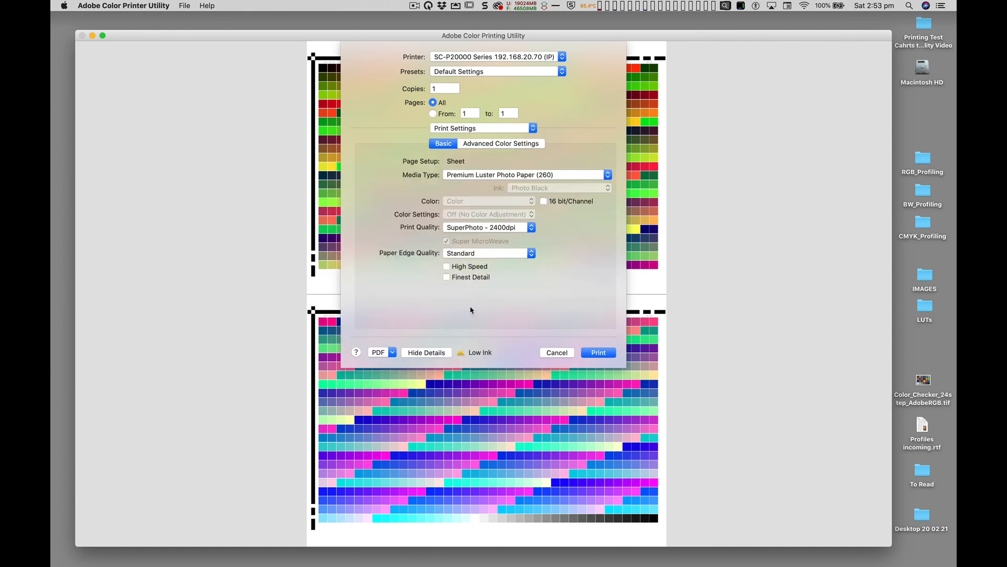
click(597, 353)
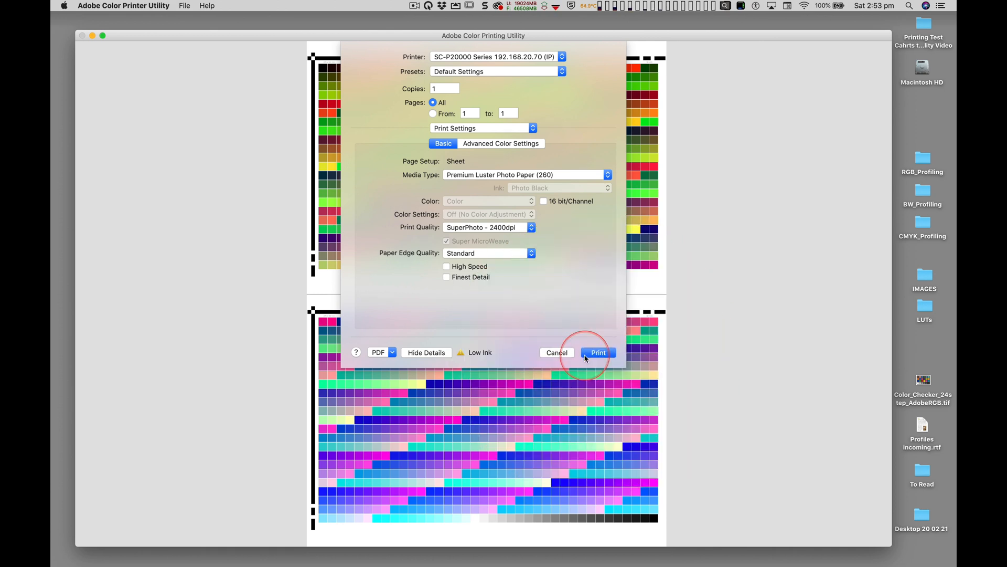
click(597, 353)
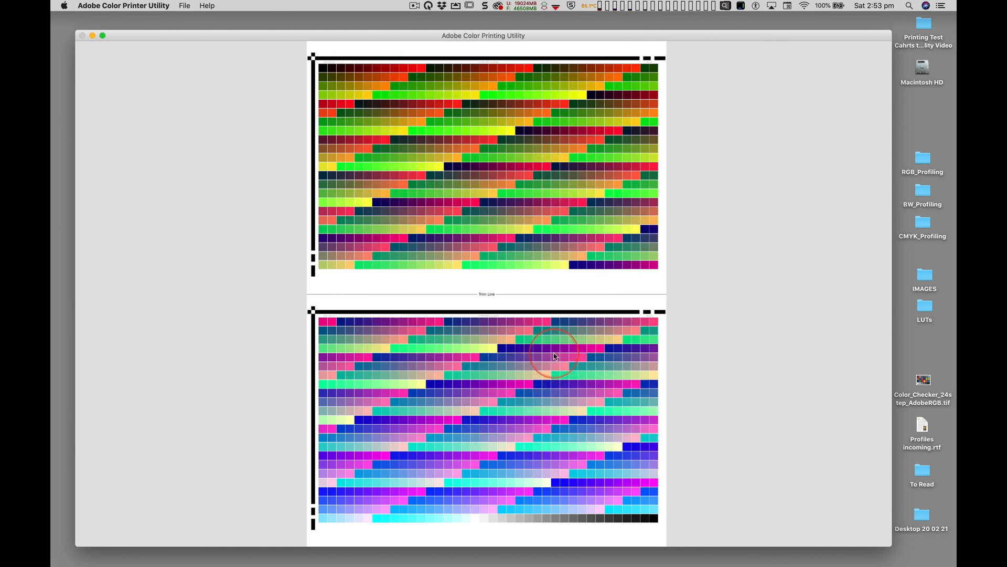